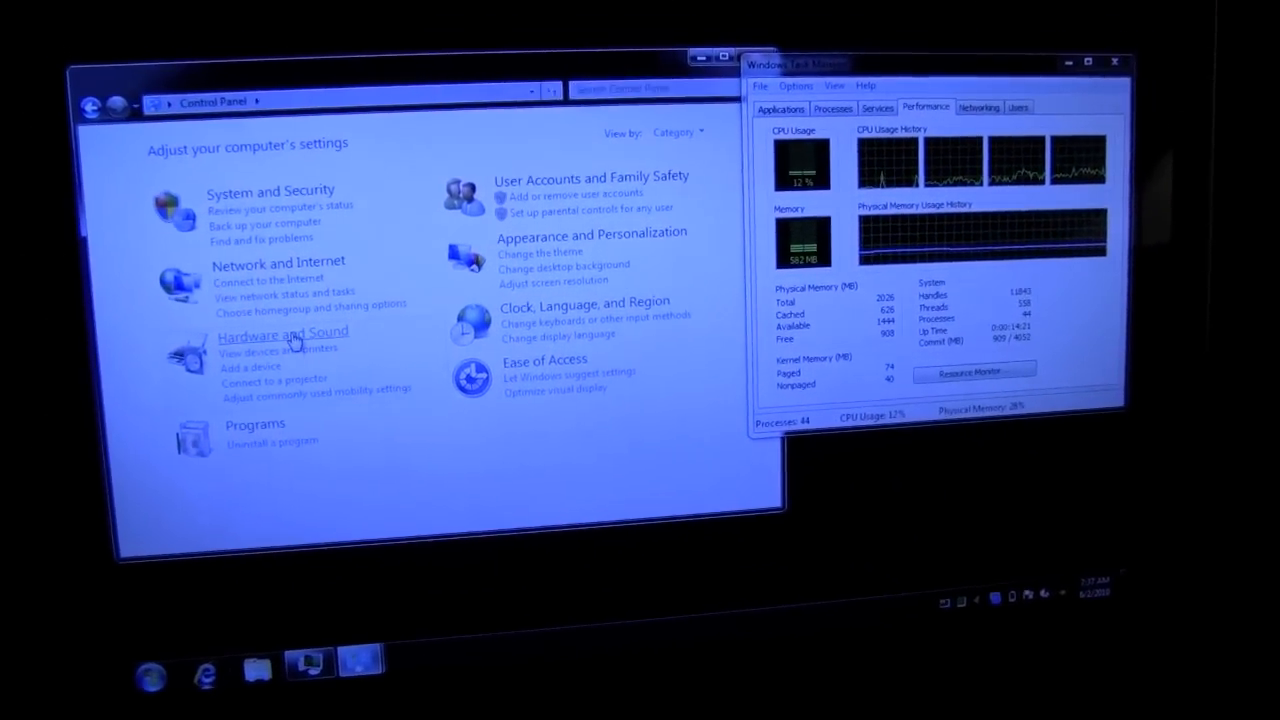
# Open the Hardware and Sound category from the Control Panel home.
pyautogui.click(283, 332)
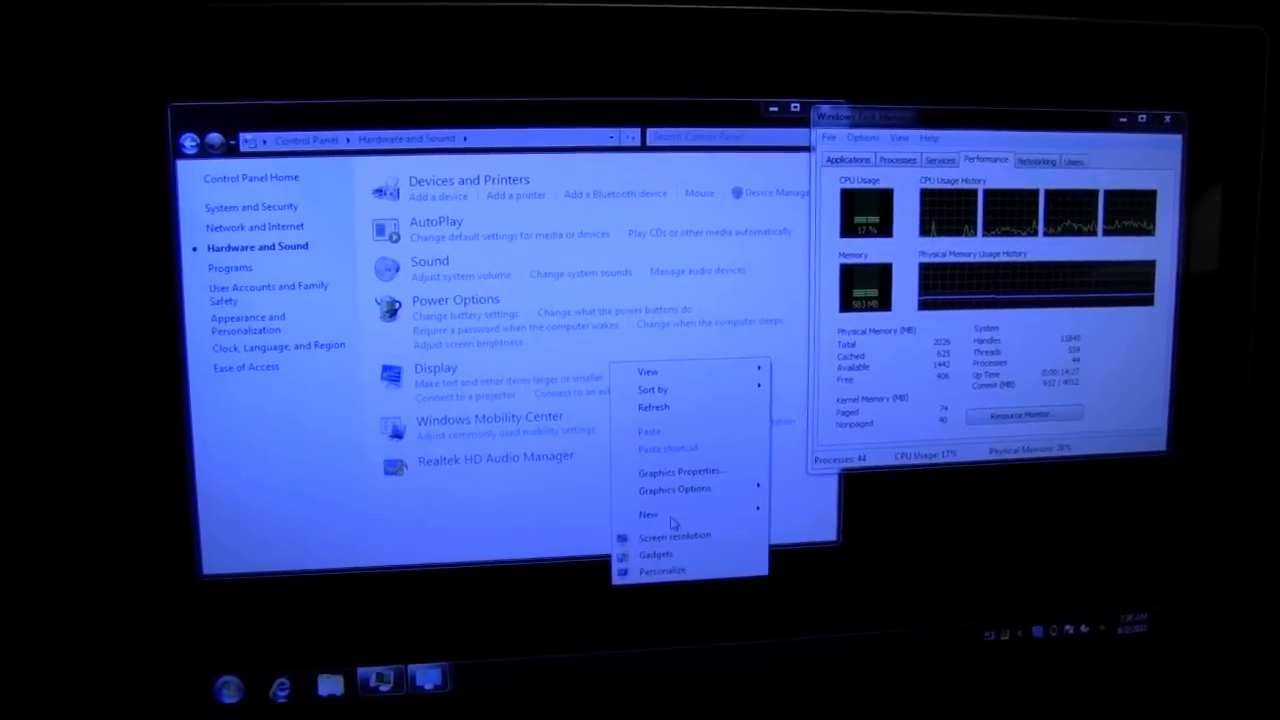
# Change the display resolution to 1366 × 768 and keep the change.
pyautogui.click(676, 536)
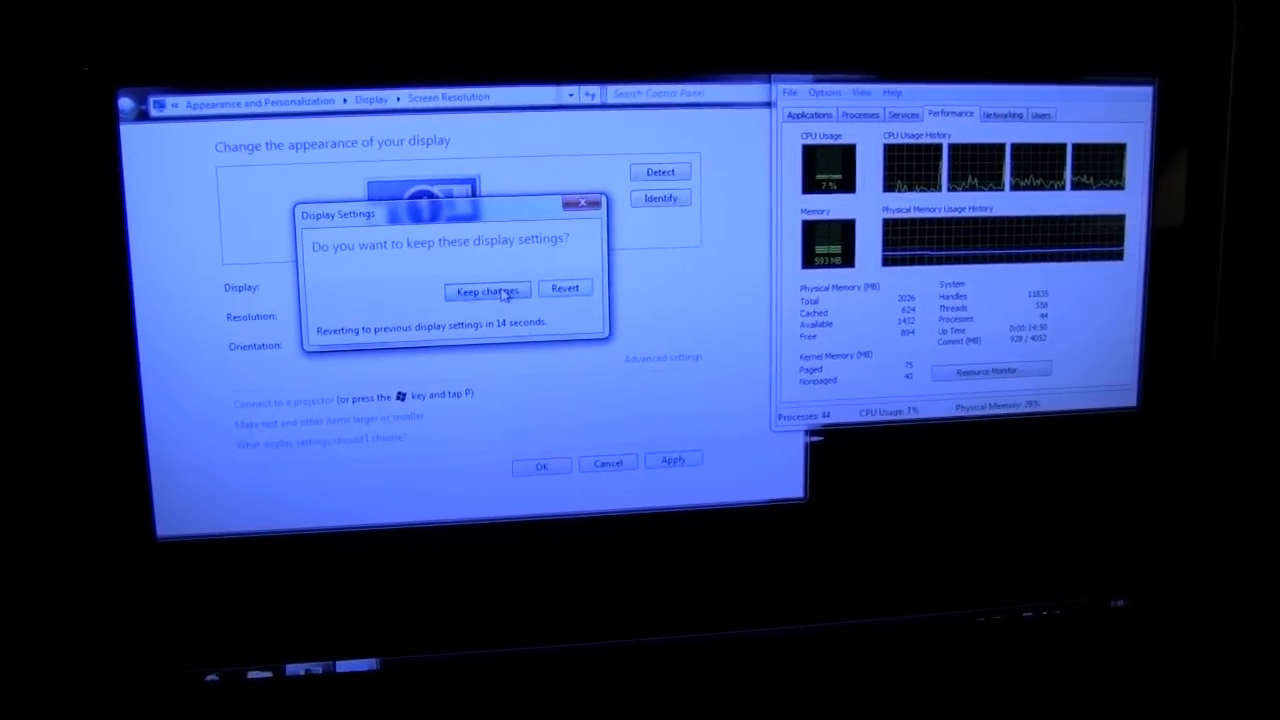
pyautogui.click(487, 289)
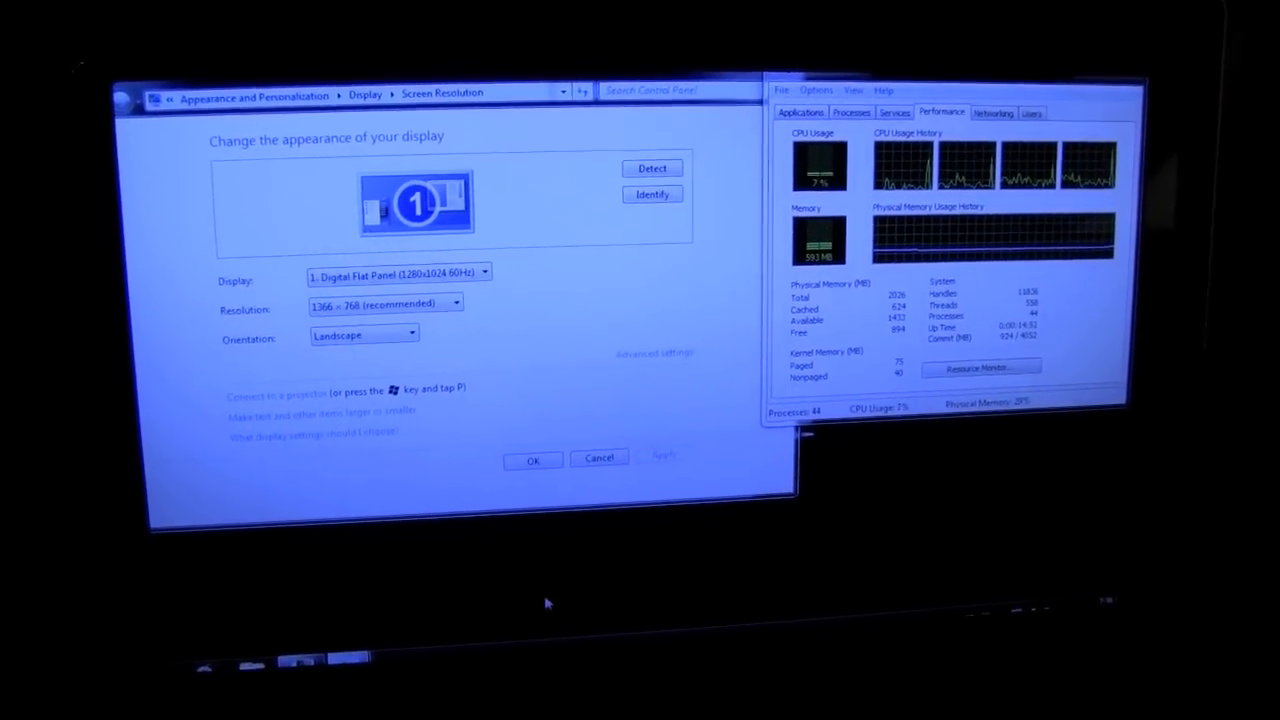
# Pick 1280 × 720 from the Resolution dropdown.
pyautogui.click(455, 305)
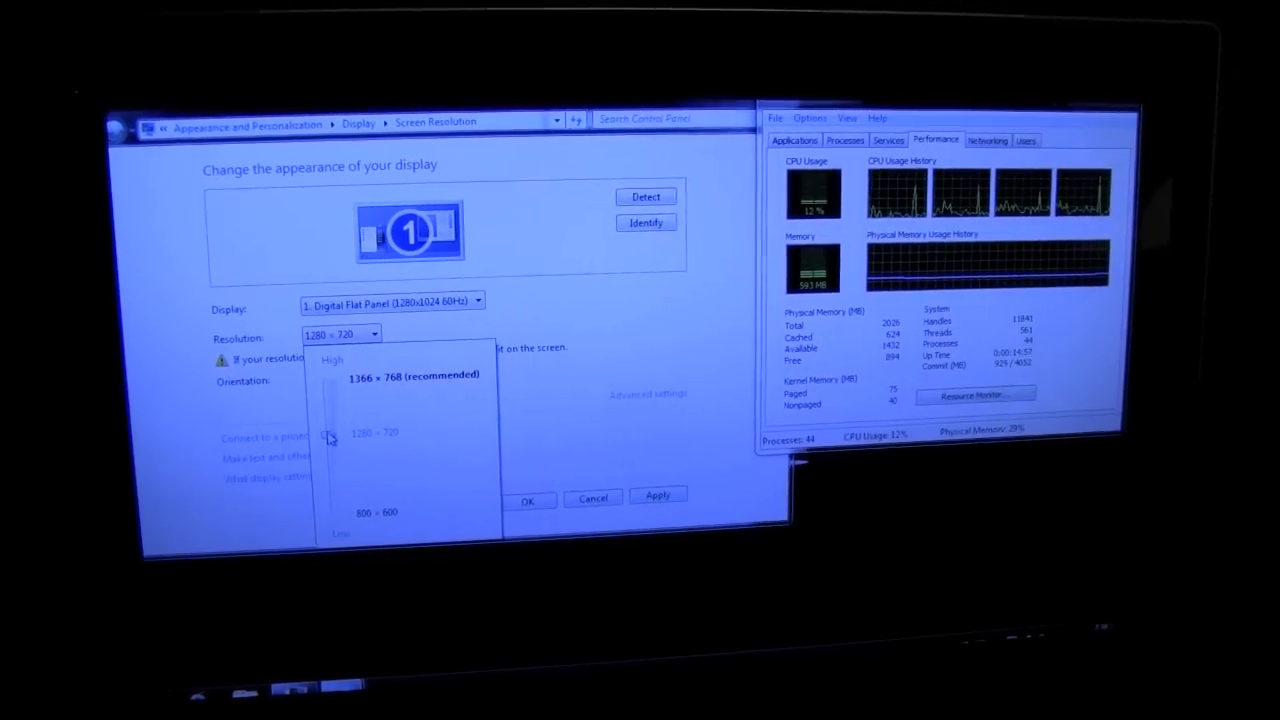
pyautogui.click(375, 433)
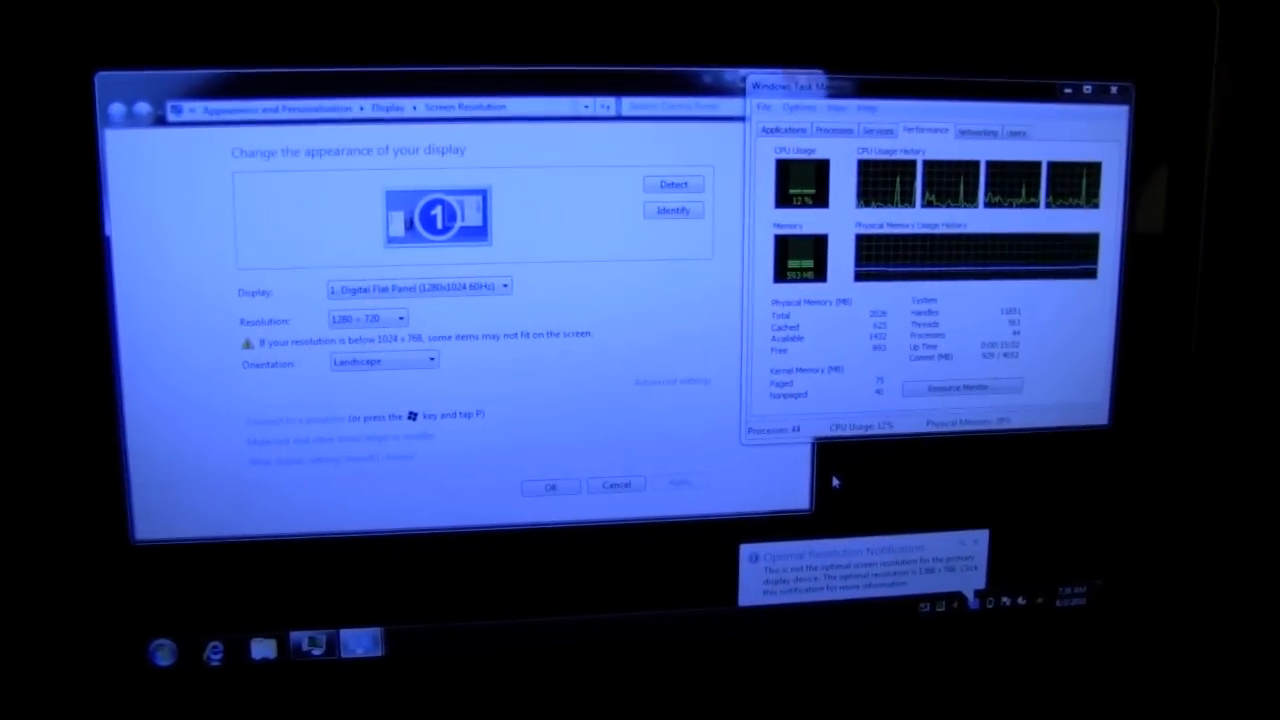